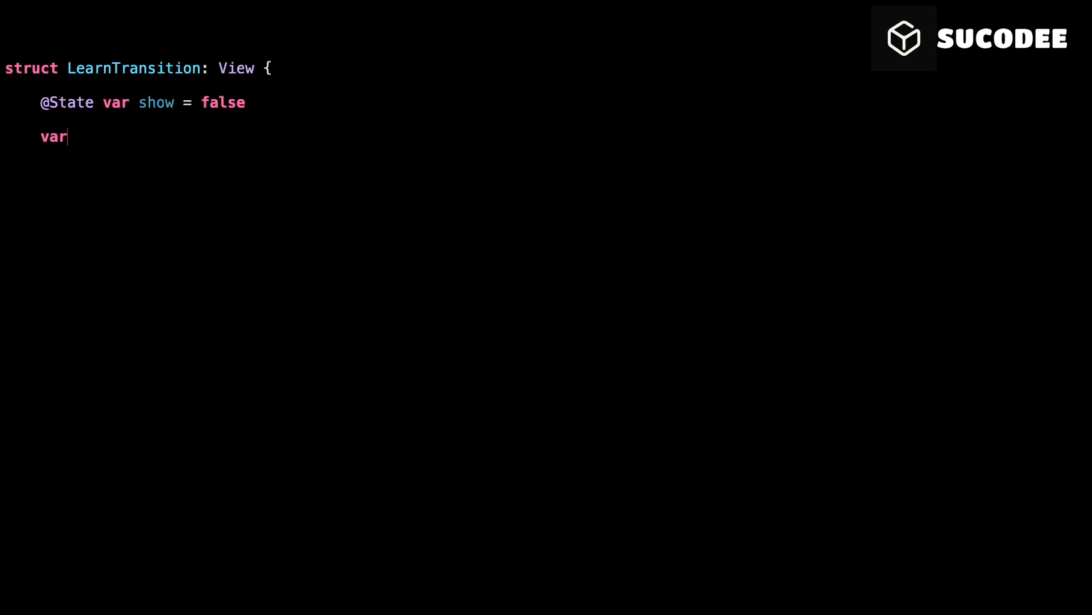
{"action": "type", "text": "body: some View {"}
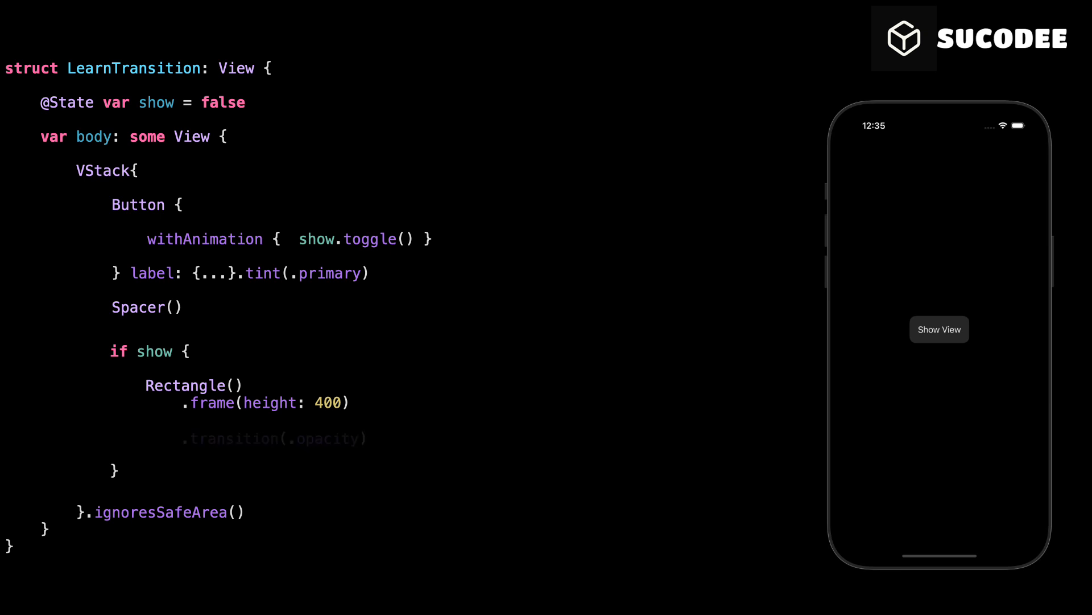
{"action": "type", "text": ".combined(with: .scale)"}
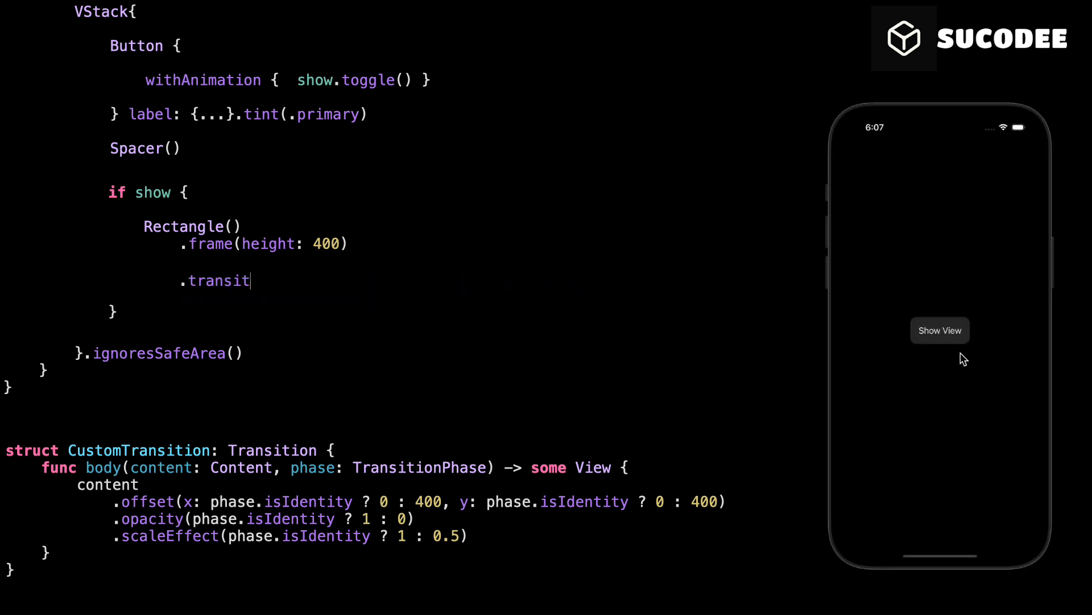
{"action": "type", "text": "ion(CustomTransition())"}
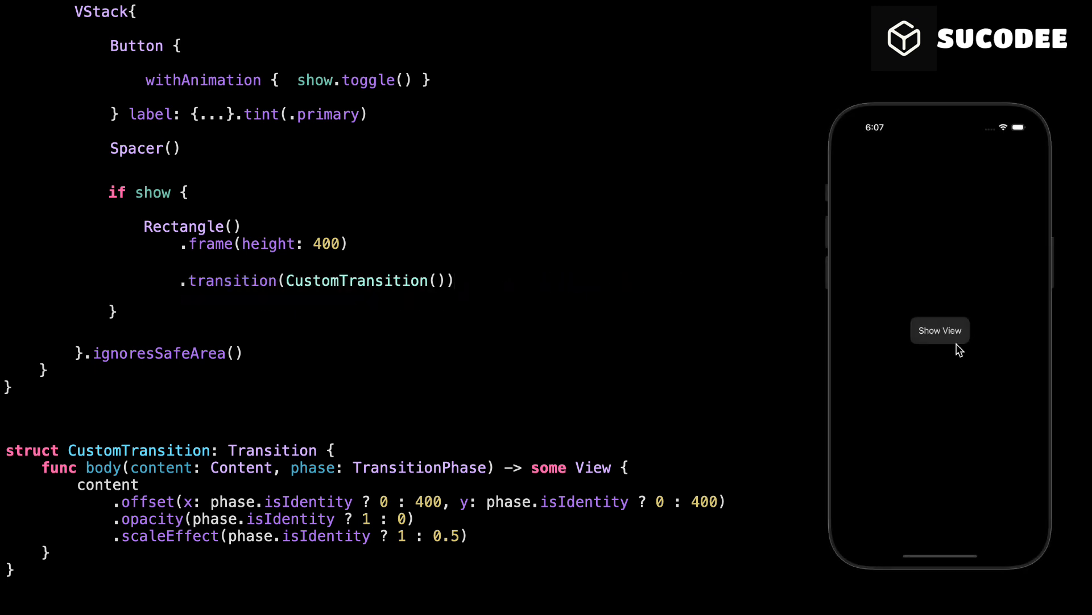